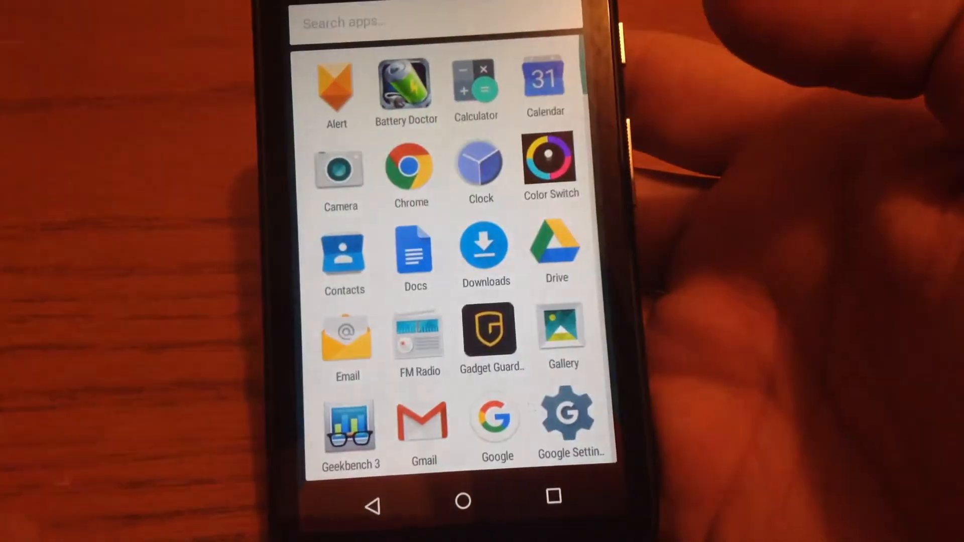
# Browse the app drawer and launch the Migrate app from it.
pyautogui.scroll(-3)
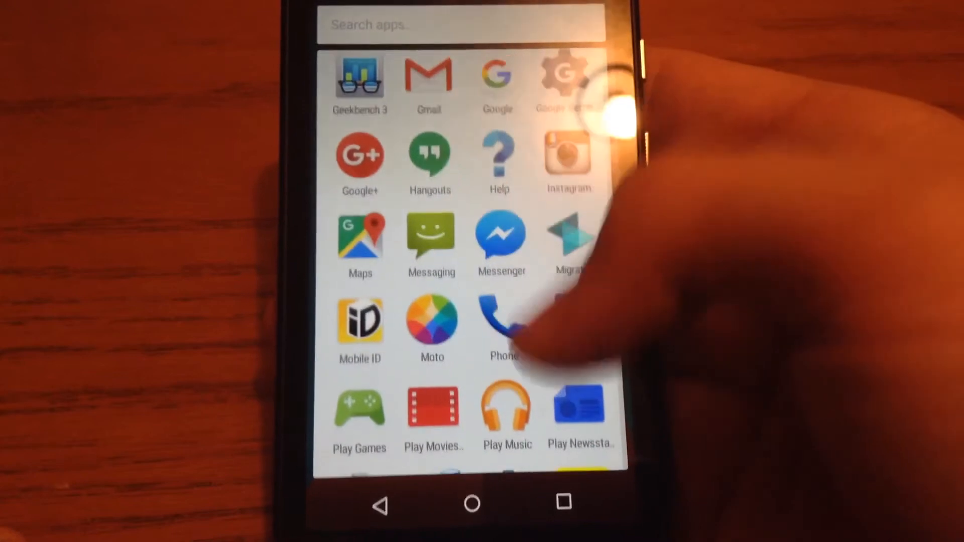
pyautogui.scroll(3)
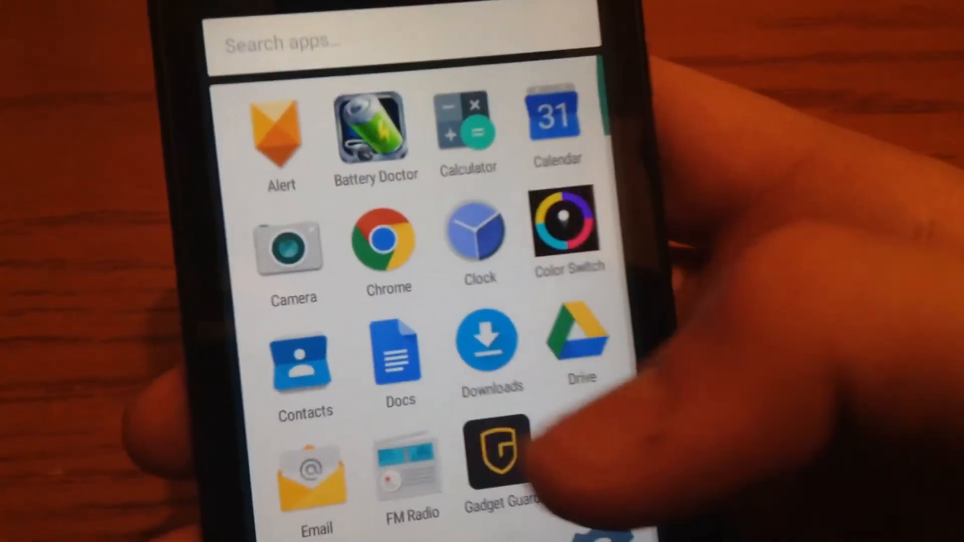
pyautogui.scroll(-3)
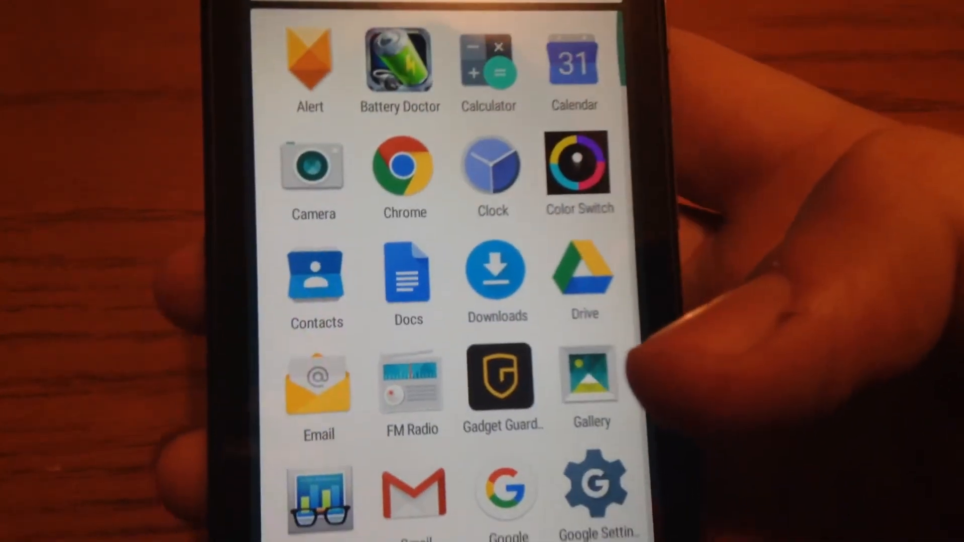
pyautogui.scroll(-3)
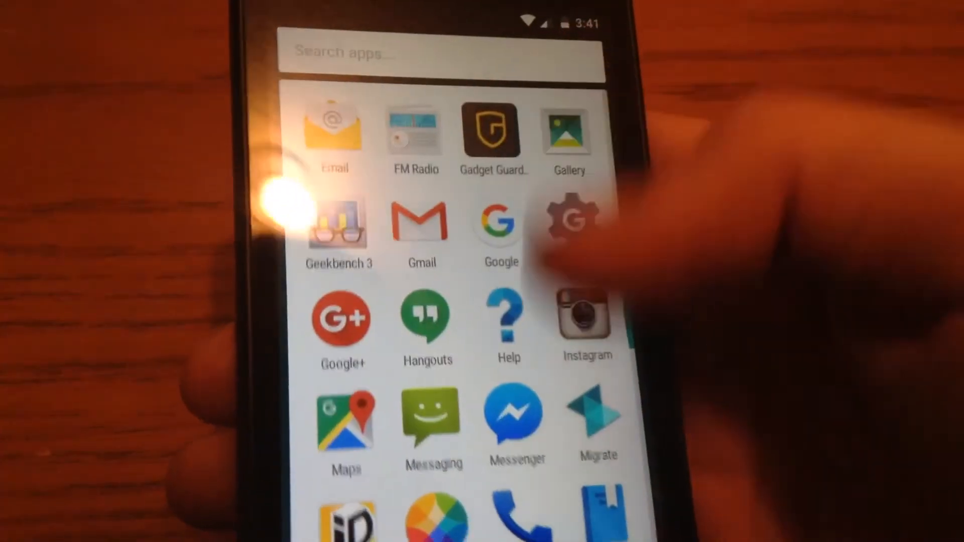
pyautogui.click(596, 418)
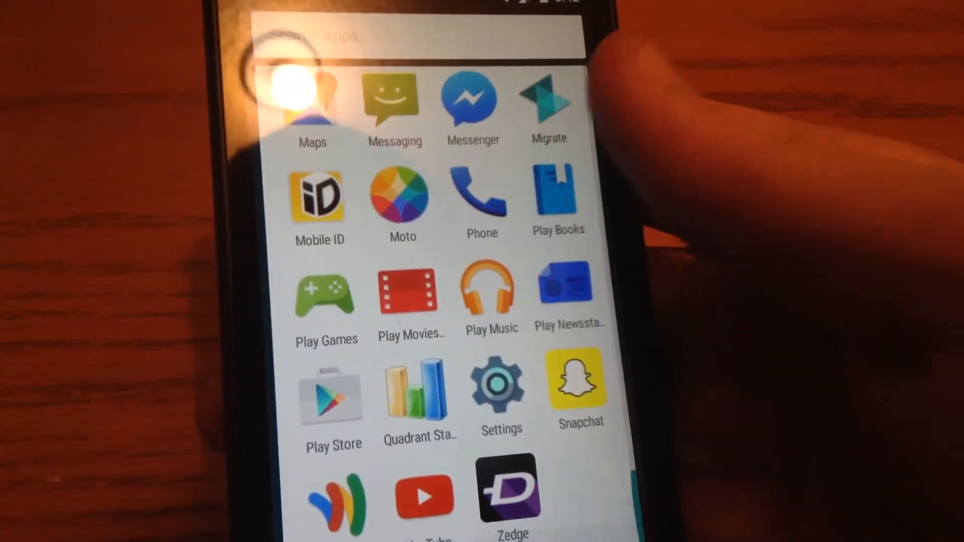
# In YouTube's search field enter the query "multiple", bringing up suggestions like multiple sclerosis.
pyautogui.scroll(3)
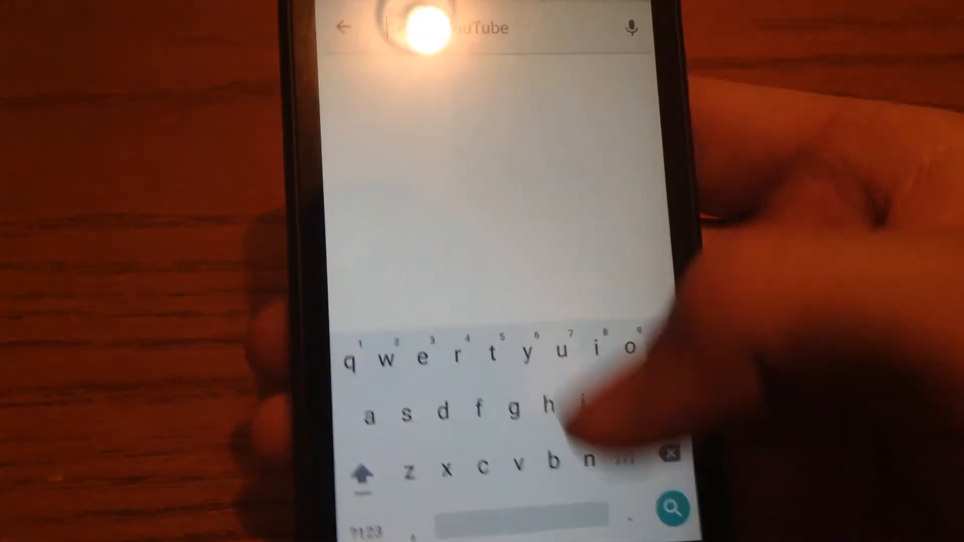
pyautogui.write('multiple')
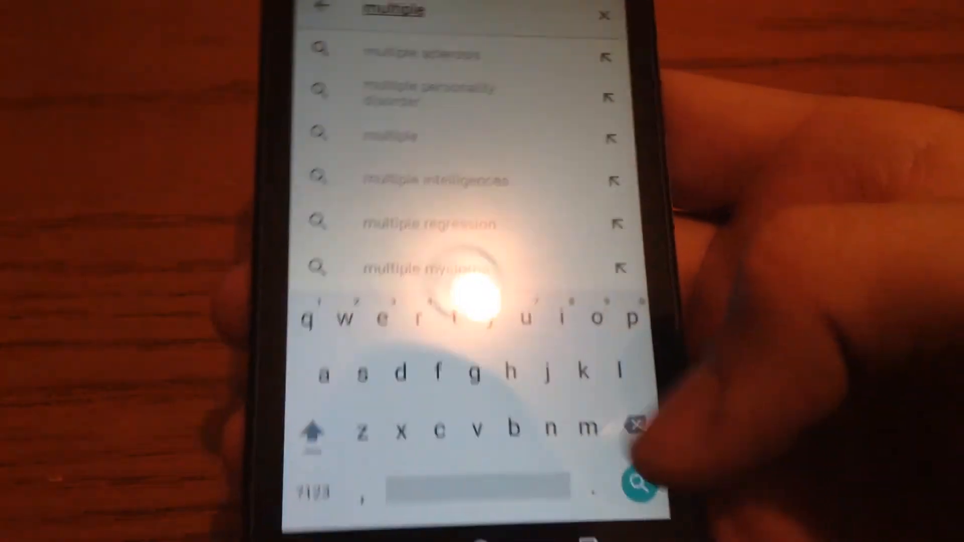